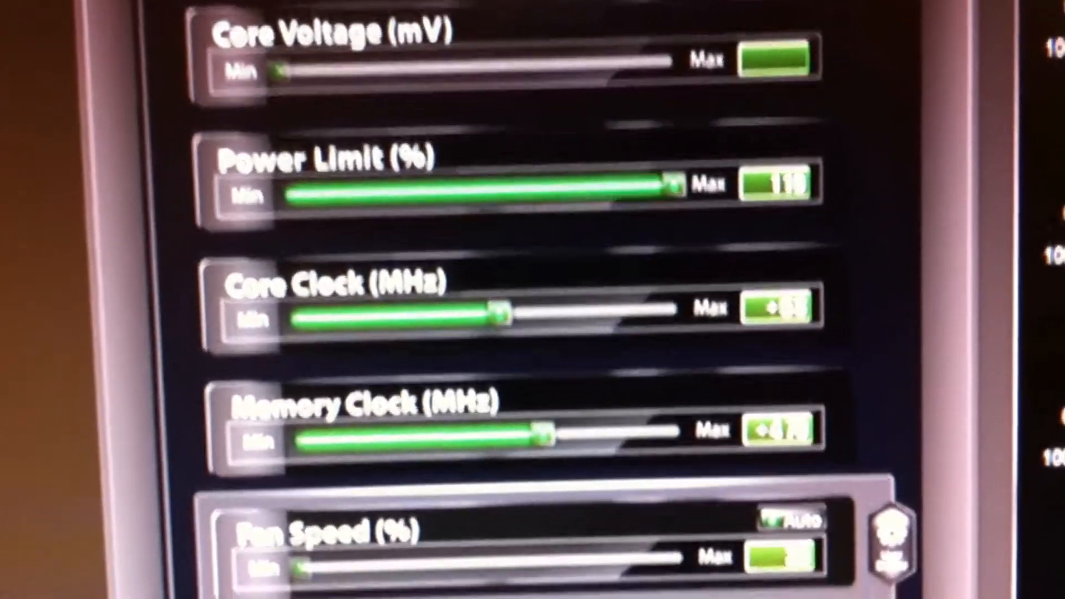
Step: In CPU-Z, view the motherboard details, then the 8192 MB dual-channel DDR3 memory and per-slot module details
{"action": "scroll", "scroll_direction": "down", "scroll_amount": 3}
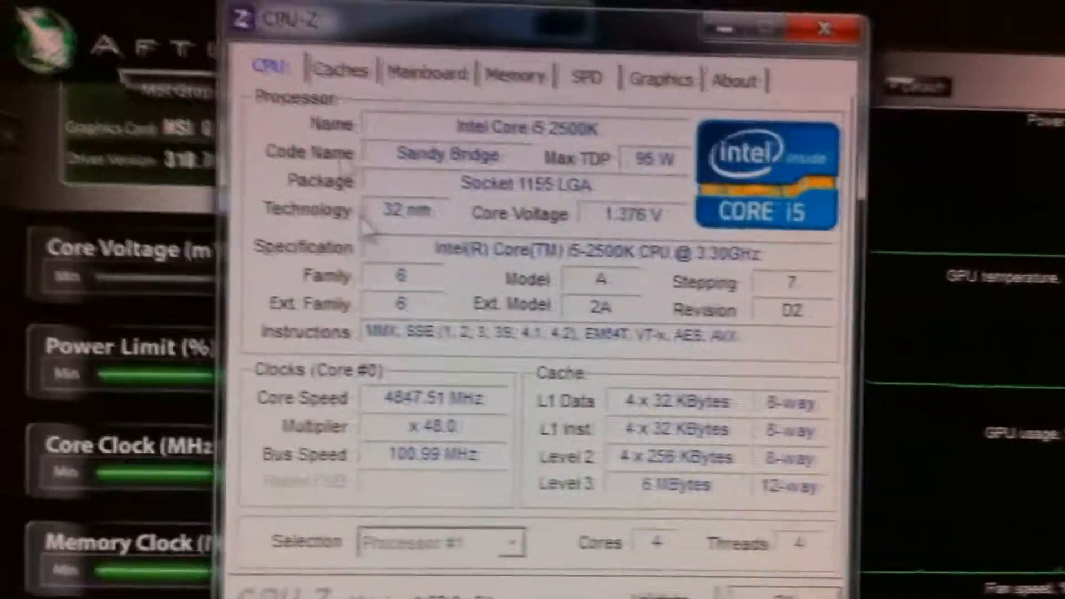
{"action": "left_click", "coordinate": [418, 60]}
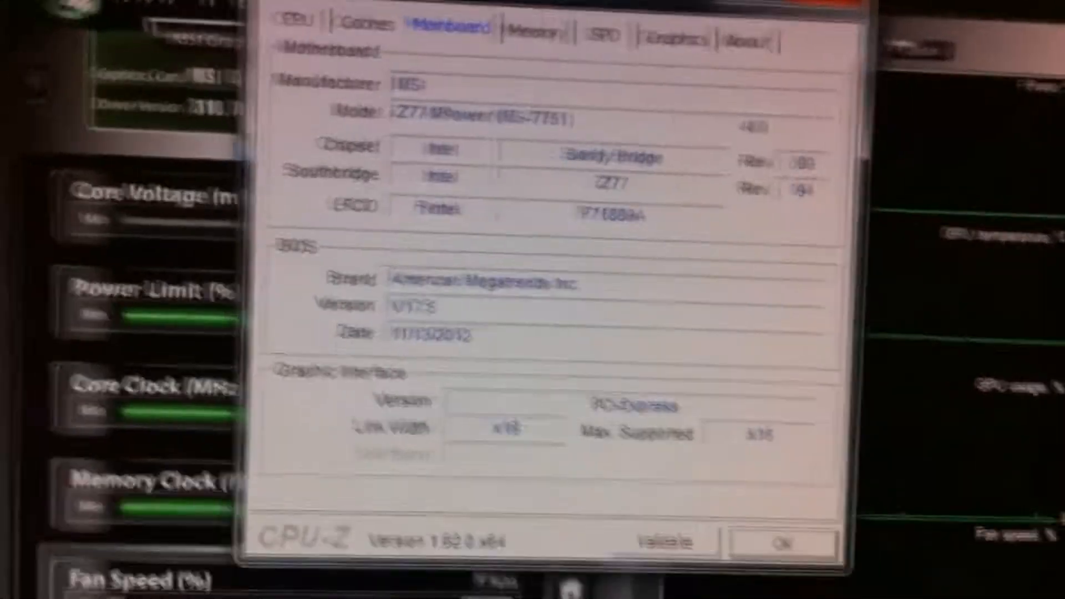
{"action": "left_click", "coordinate": [533, 37]}
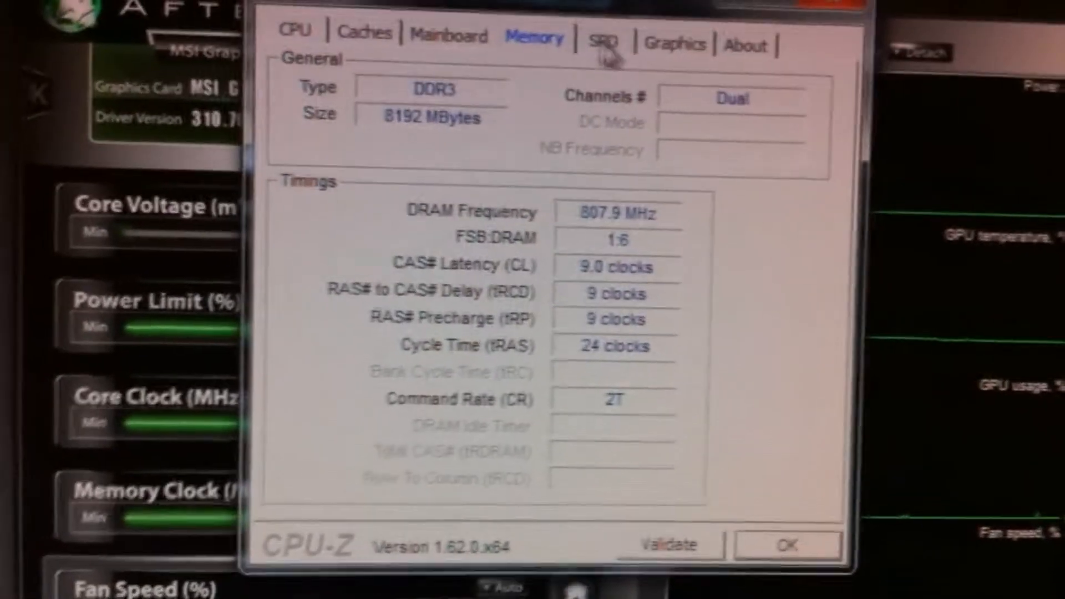
{"action": "left_click", "coordinate": [743, 79]}
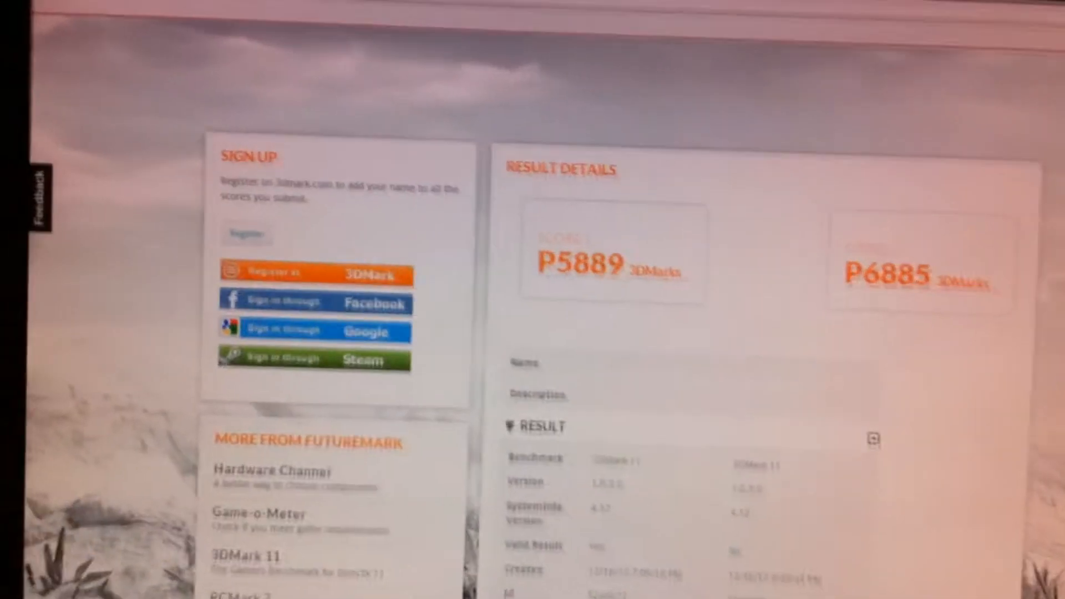
{"action": "scroll", "scroll_direction": "down", "scroll_amount": 3}
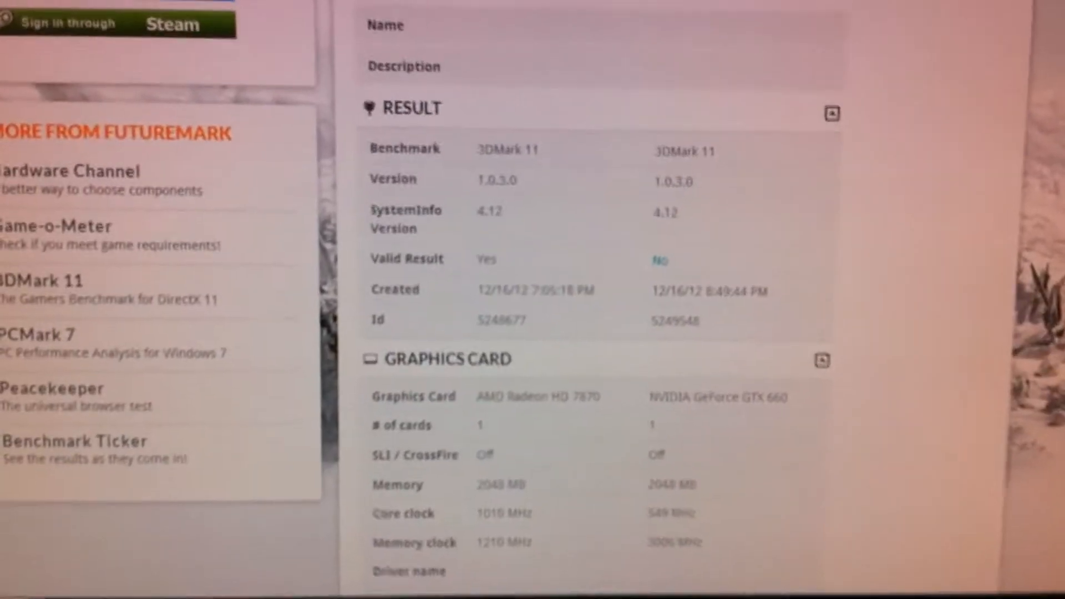
{"action": "scroll", "scroll_direction": "down", "scroll_amount": 3}
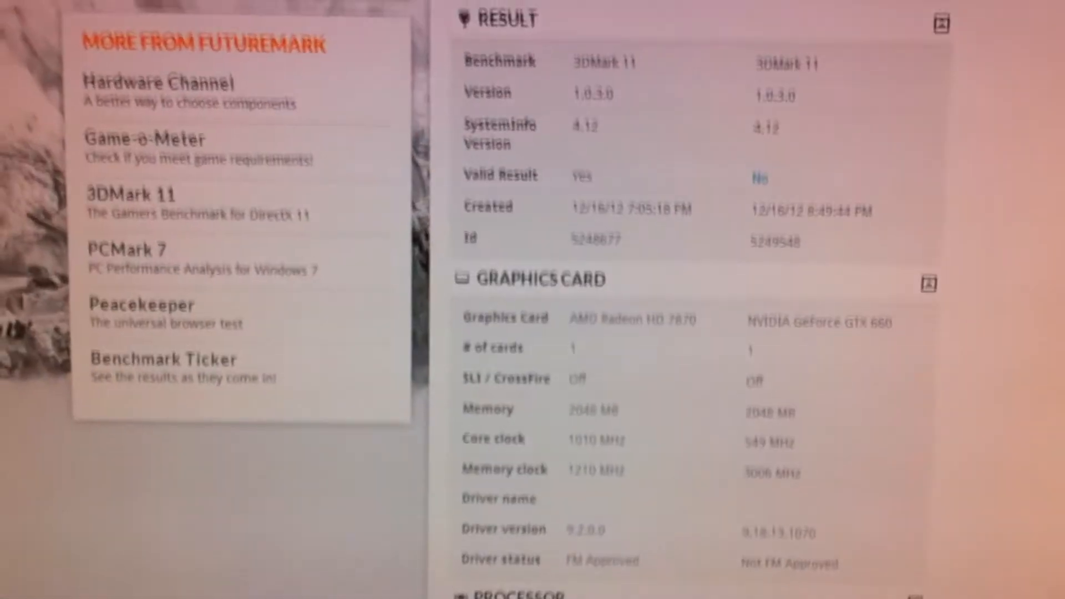
{"action": "scroll", "scroll_direction": "down", "scroll_amount": 3}
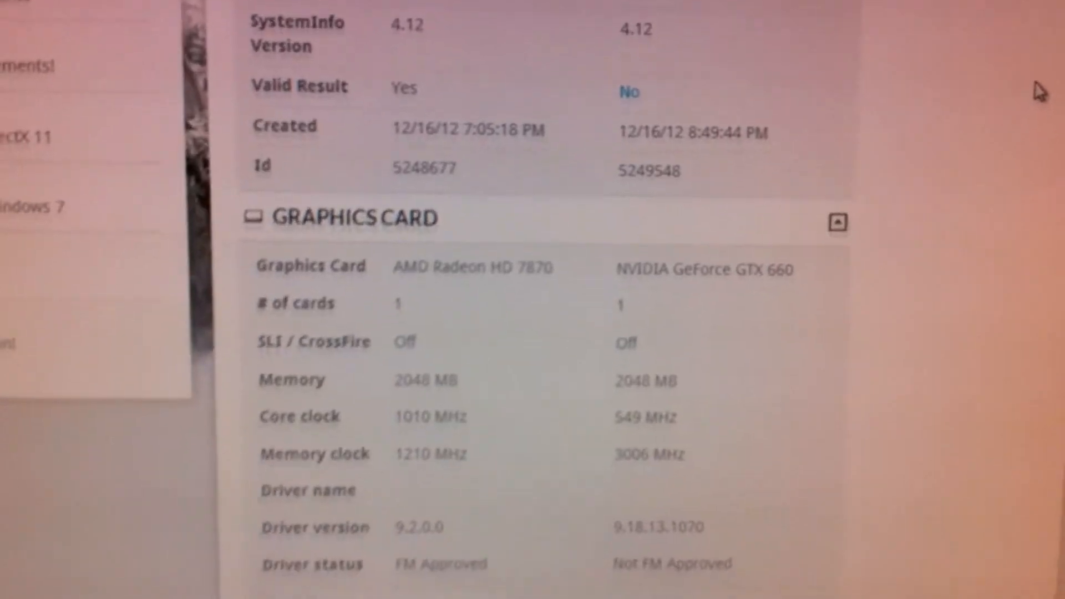
{"action": "scroll", "scroll_direction": "down", "scroll_amount": 3}
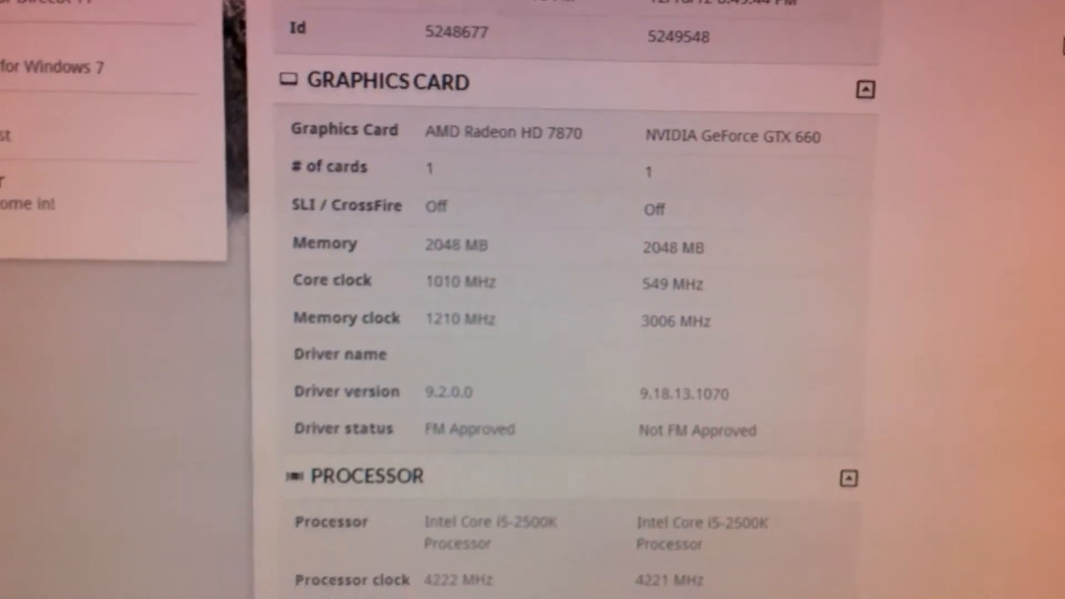
{"action": "scroll", "scroll_direction": "down", "scroll_amount": 3}
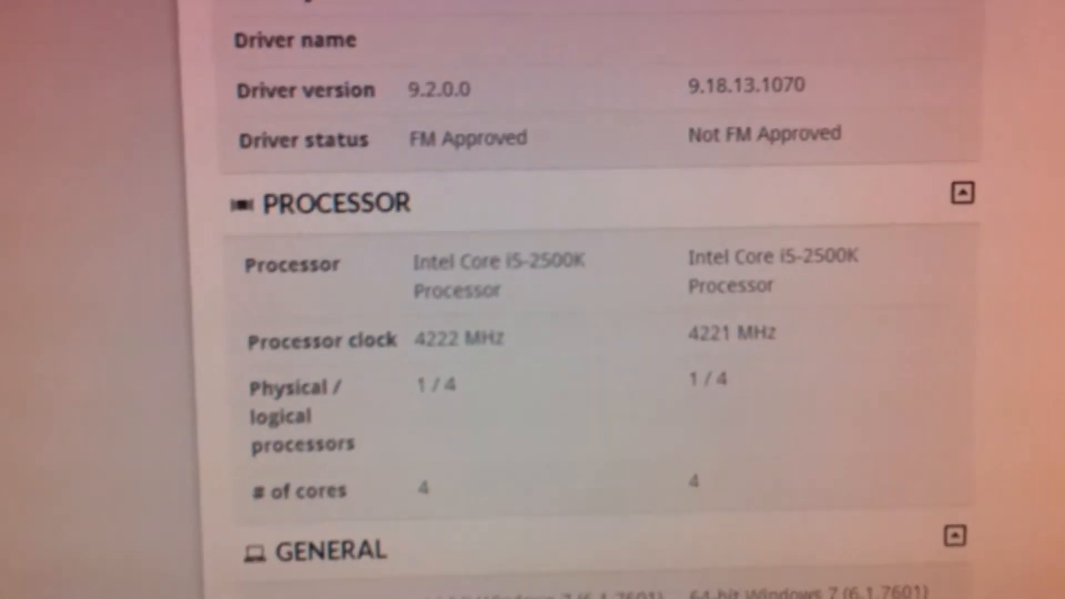
{"action": "scroll", "scroll_direction": "down", "scroll_amount": 3}
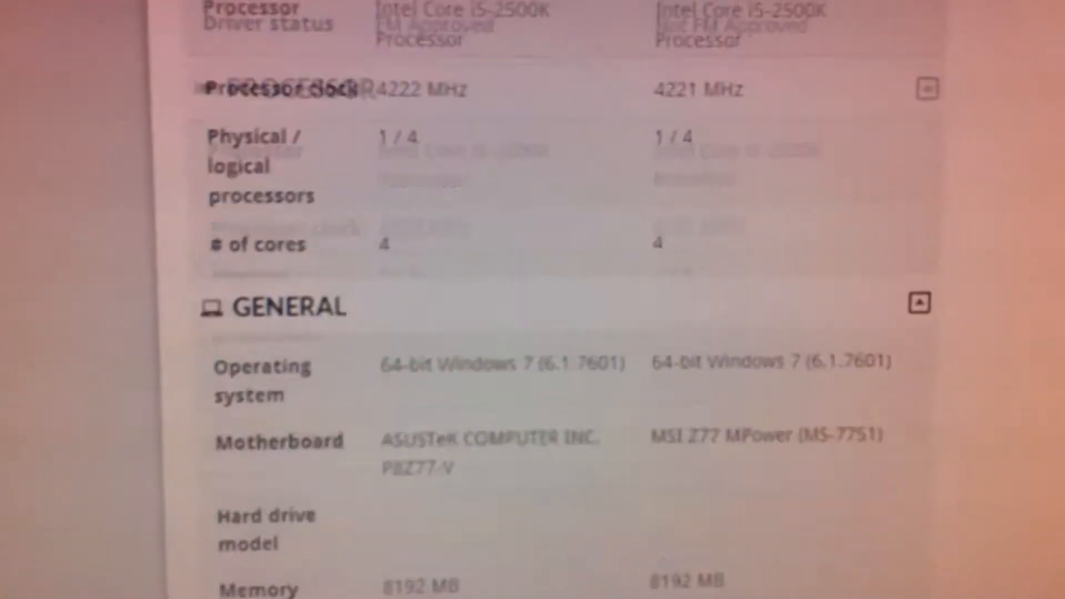
{"action": "scroll", "scroll_direction": "down", "scroll_amount": 3}
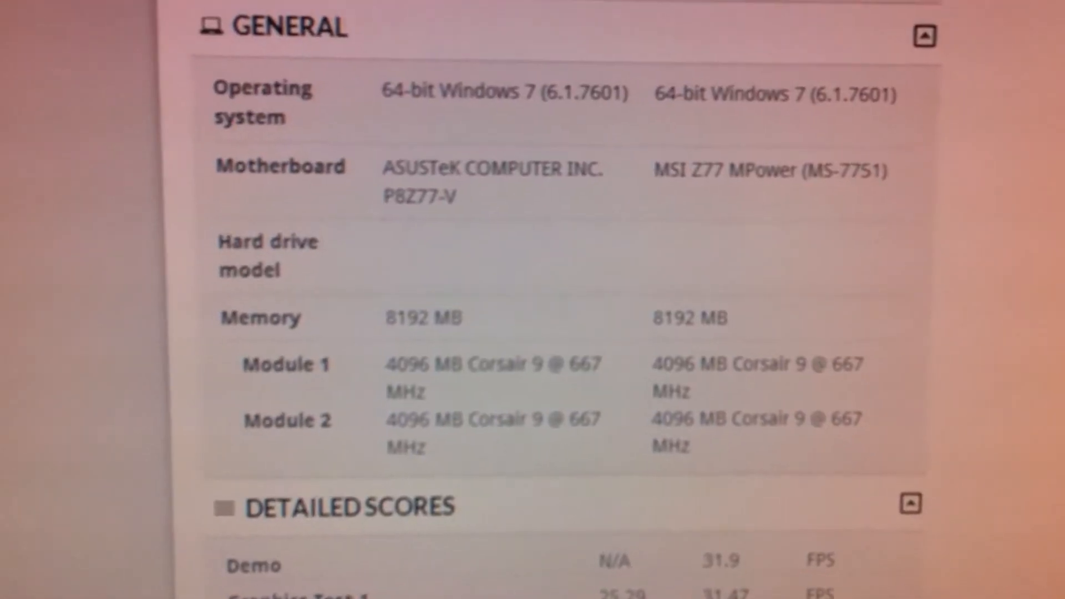
{"action": "scroll", "scroll_direction": "down", "scroll_amount": 3}
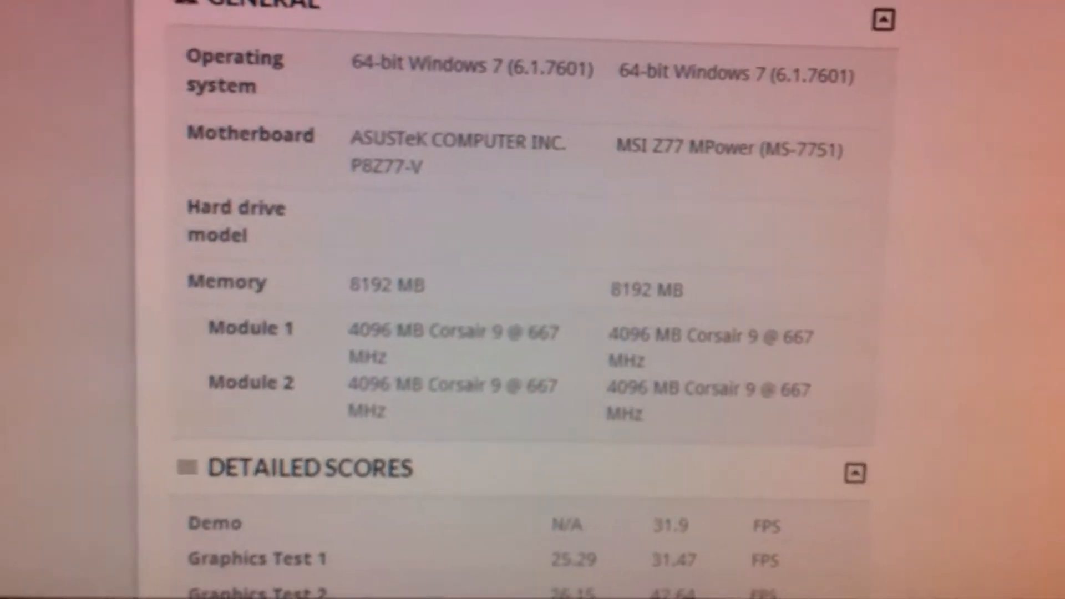
{"action": "scroll", "scroll_direction": "down", "scroll_amount": 3}
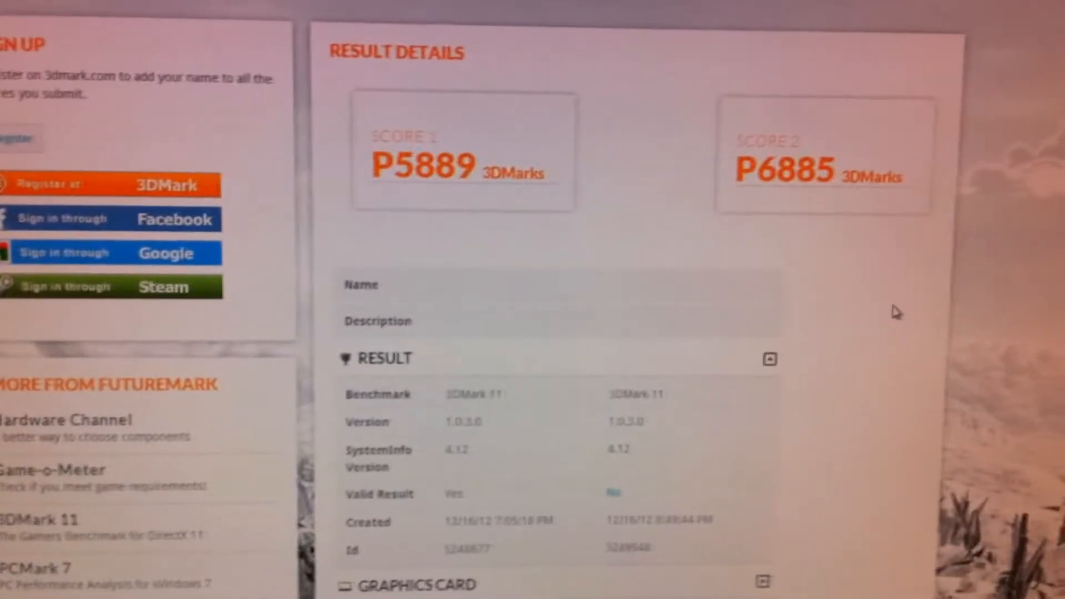
{"action": "scroll", "scroll_direction": "down", "scroll_amount": 3}
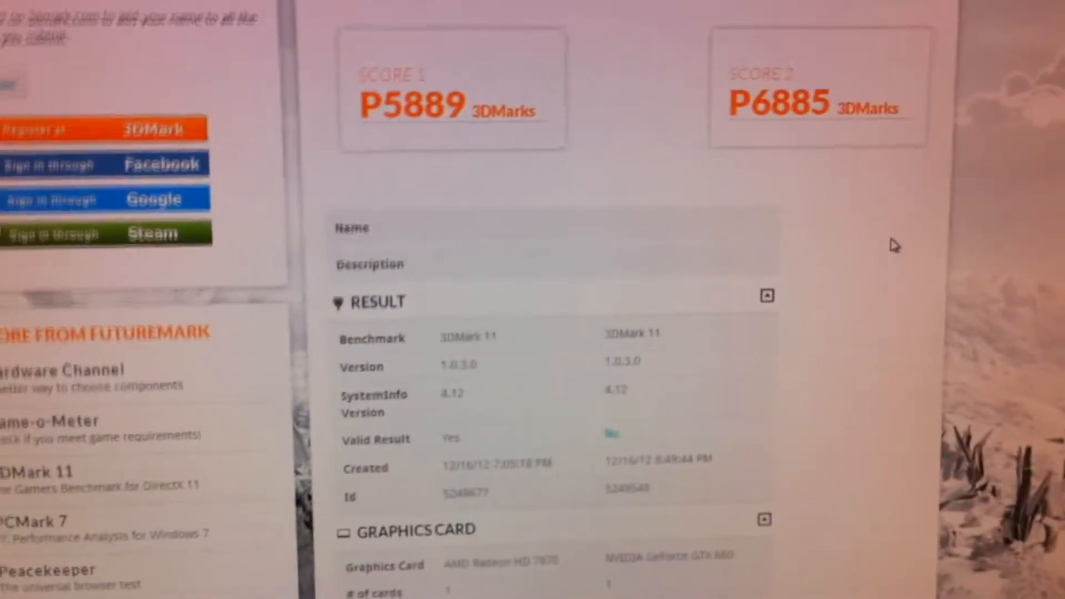